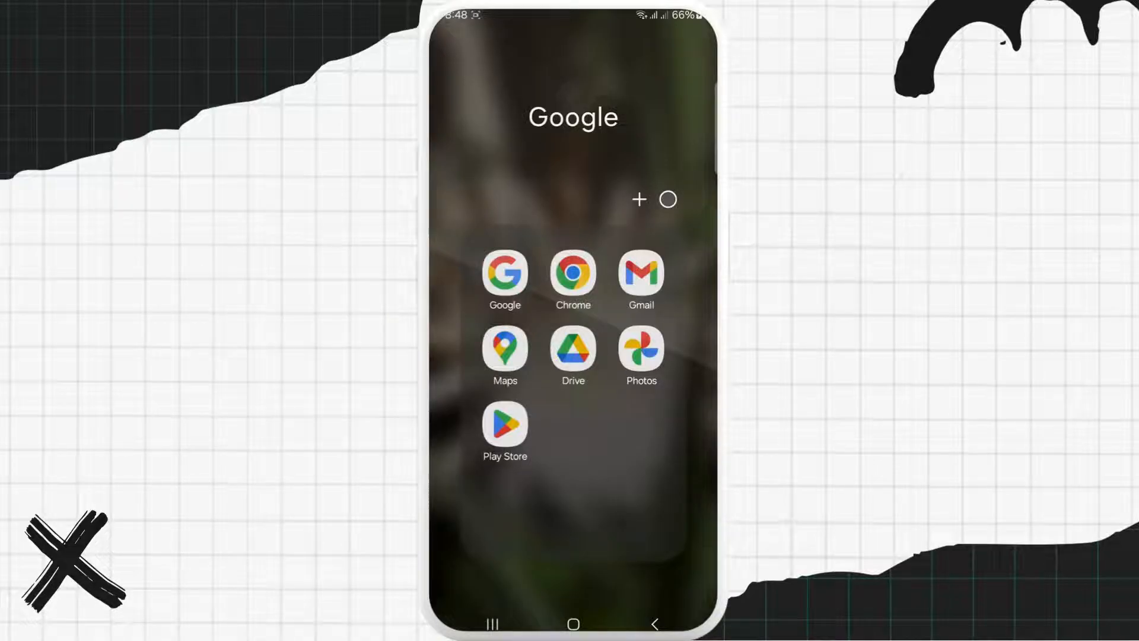
Launch the Play Store and search for 'x', showing suggestions like xender.
left_click(504, 424)
type("x")
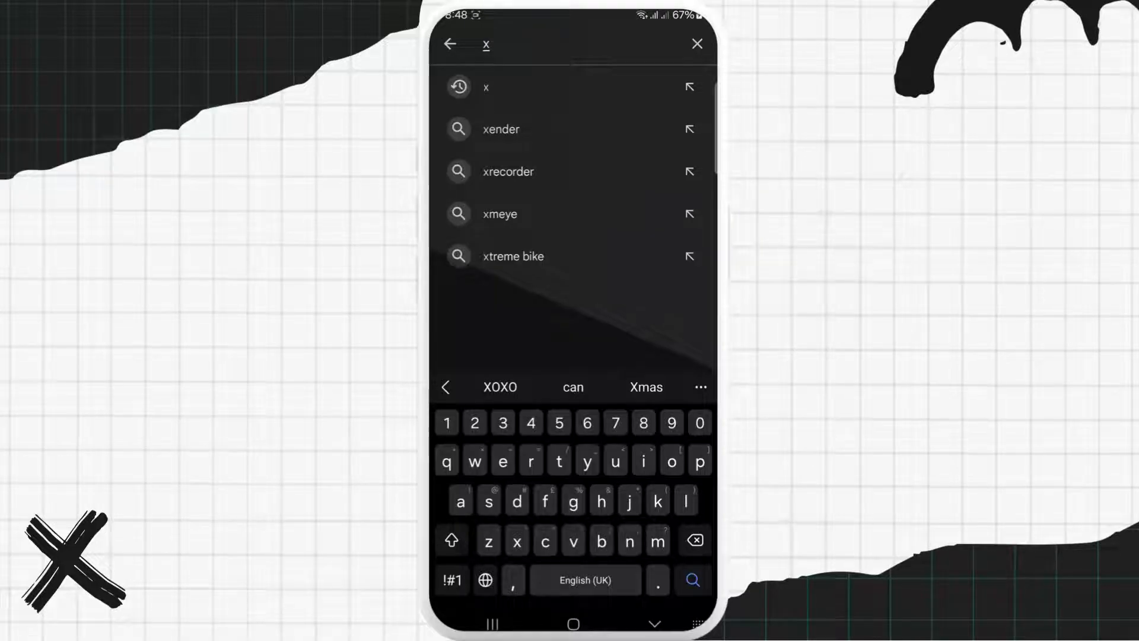
Submit the 'x' search to list the X app by X Corp.
left_click(485, 86)
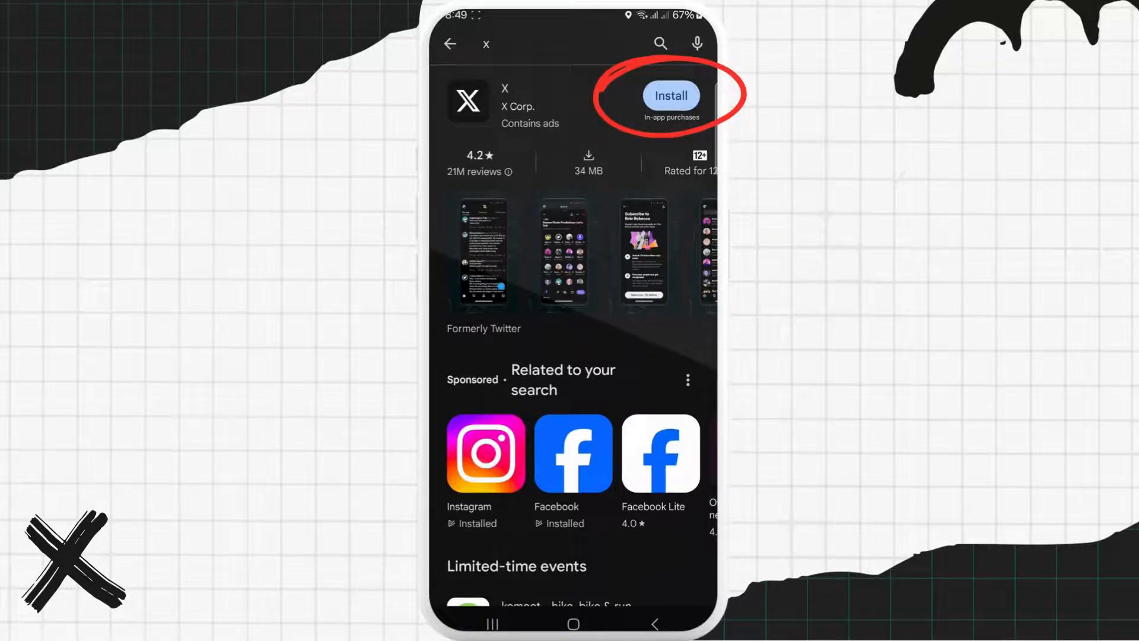
Install X by X Corp. and open it to its welcome screen.
left_click(669, 95)
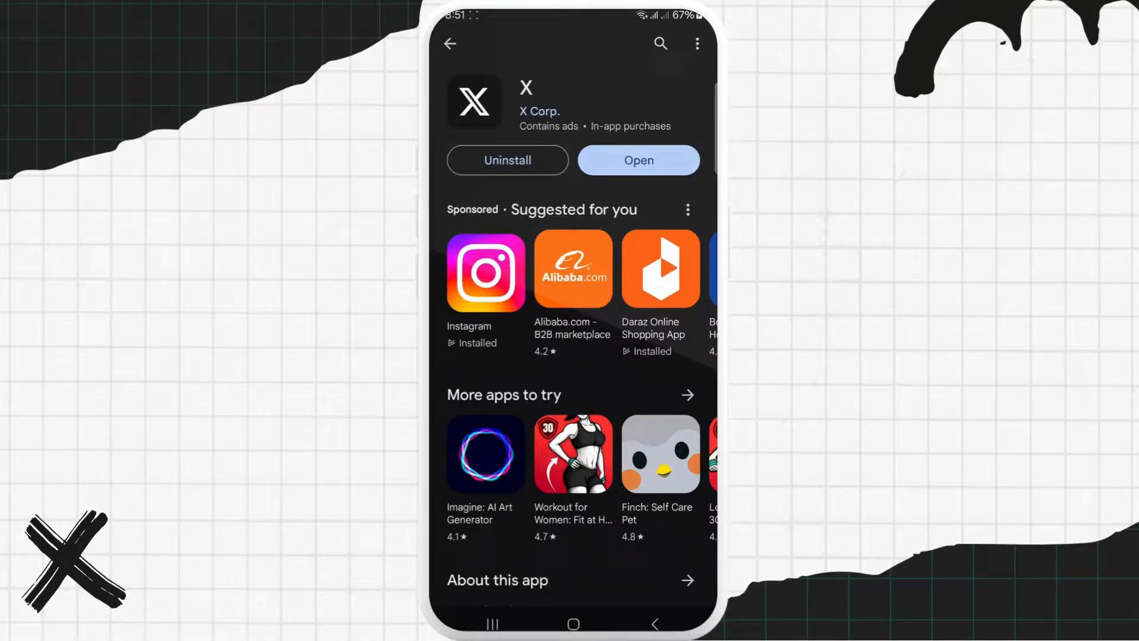
left_click(637, 159)
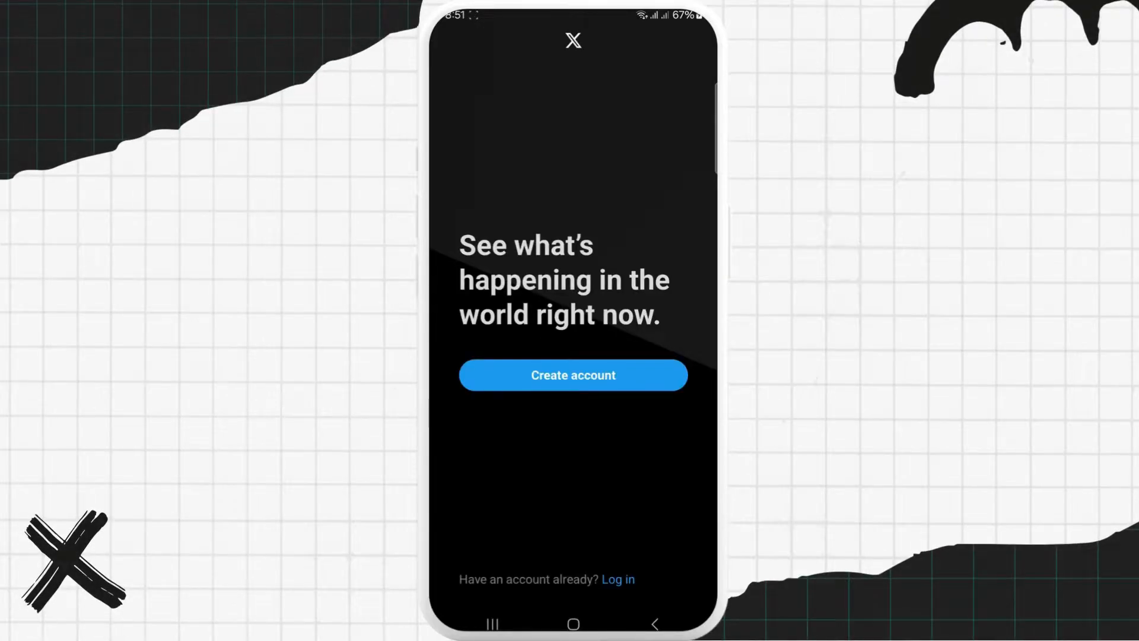